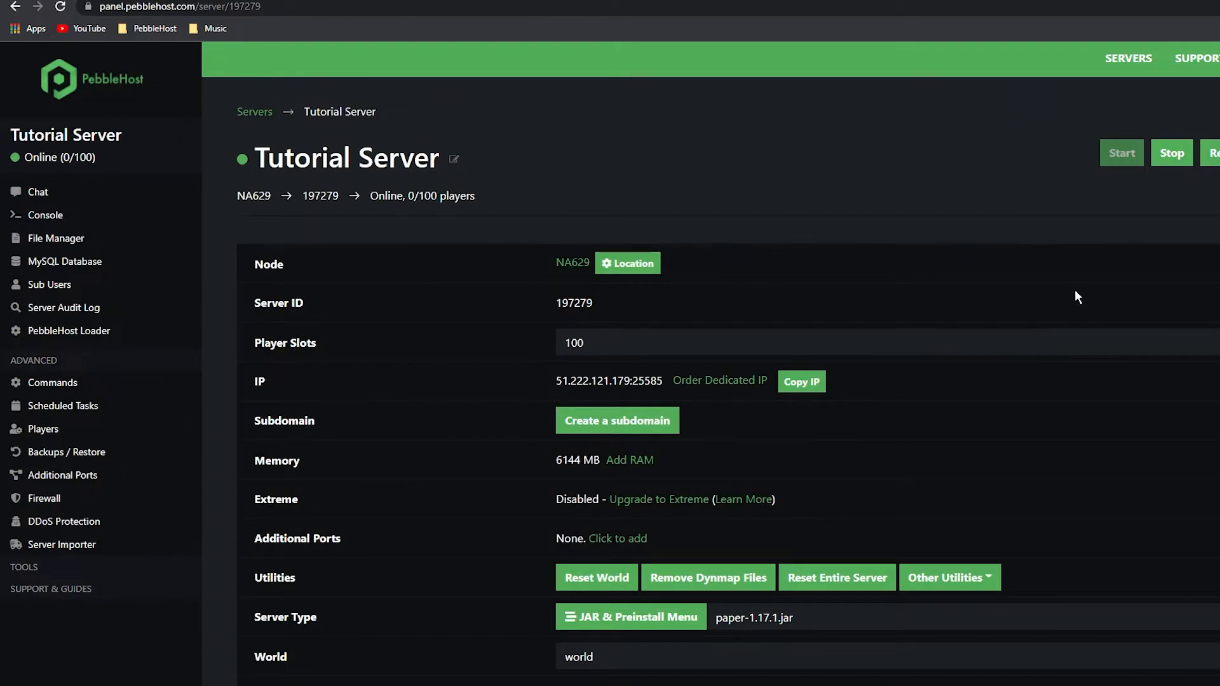
pyautogui.moveTo(961, 372)
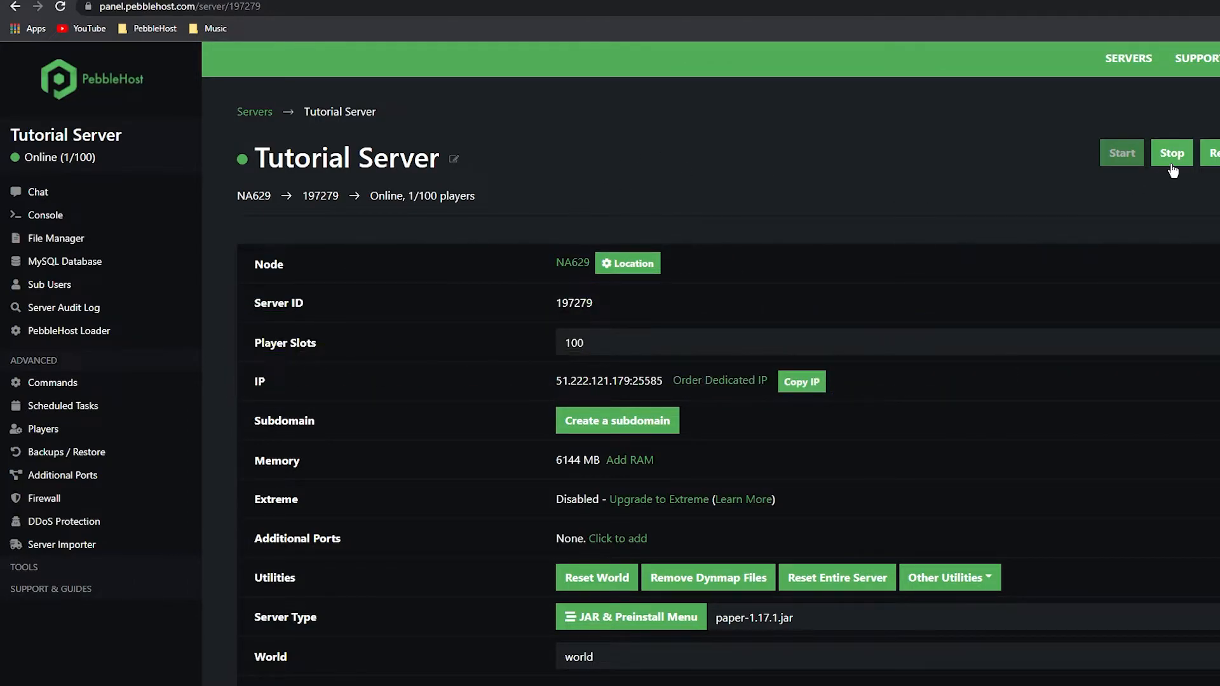
# - Stop Tutorial Server and go to its Config Files page
pyautogui.click(1171, 153)
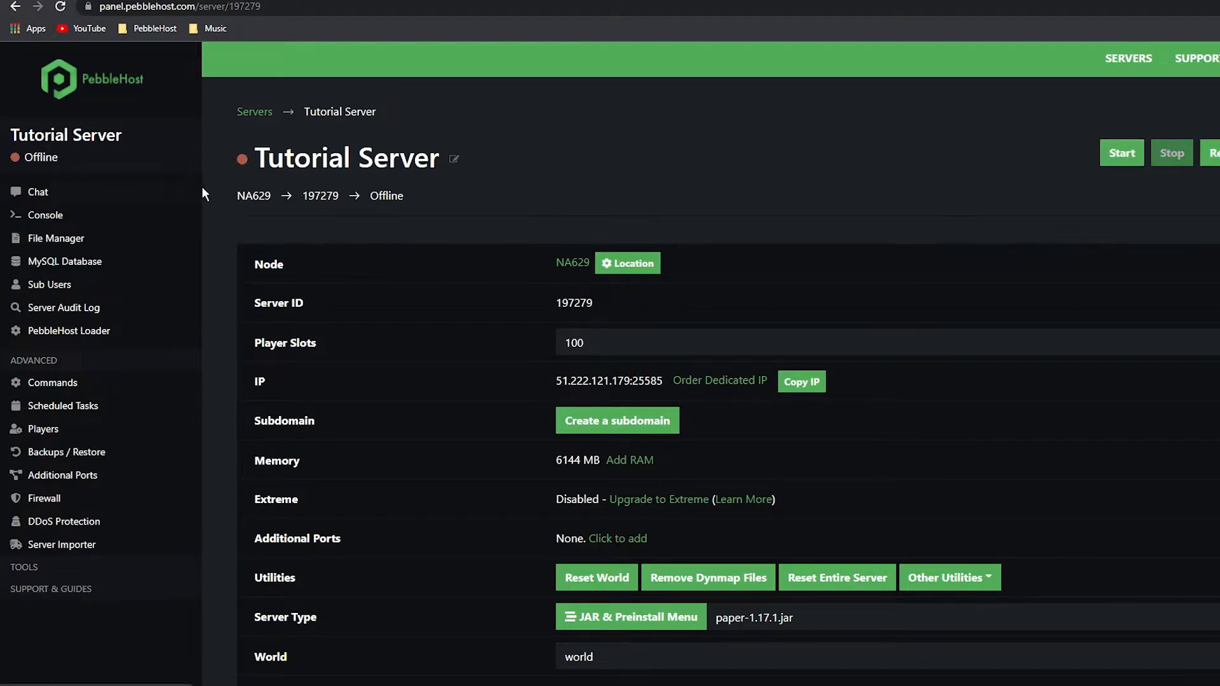
pyautogui.moveTo(205, 310)
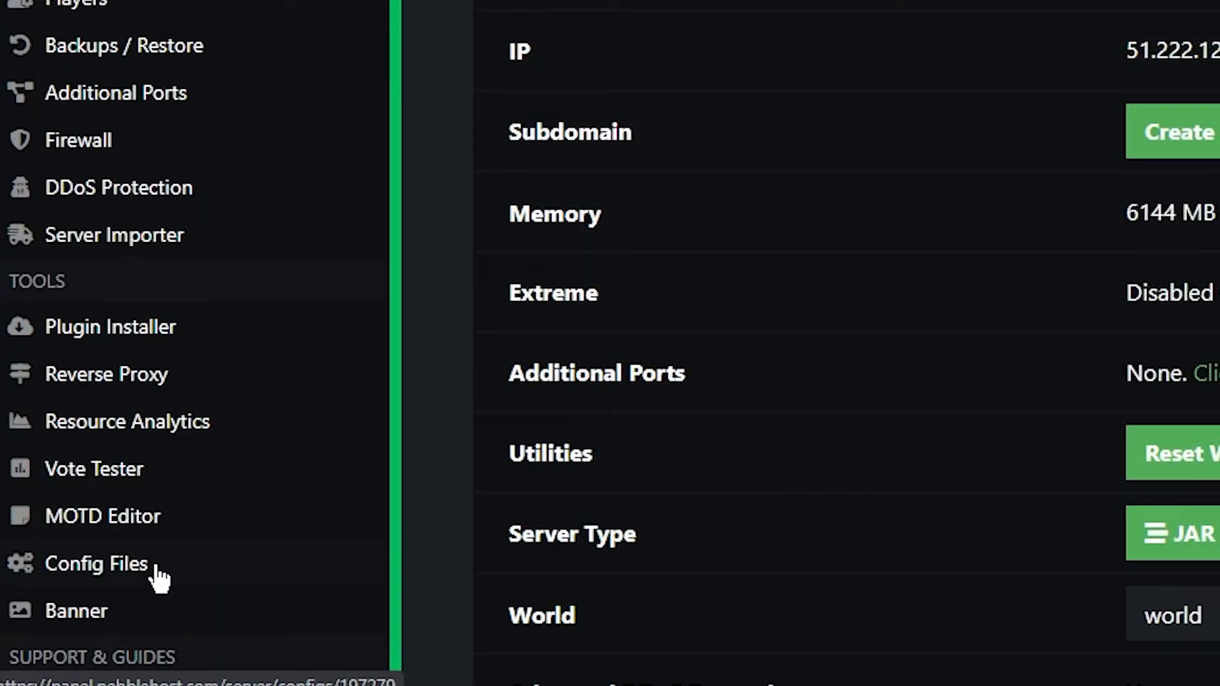
pyautogui.click(95, 564)
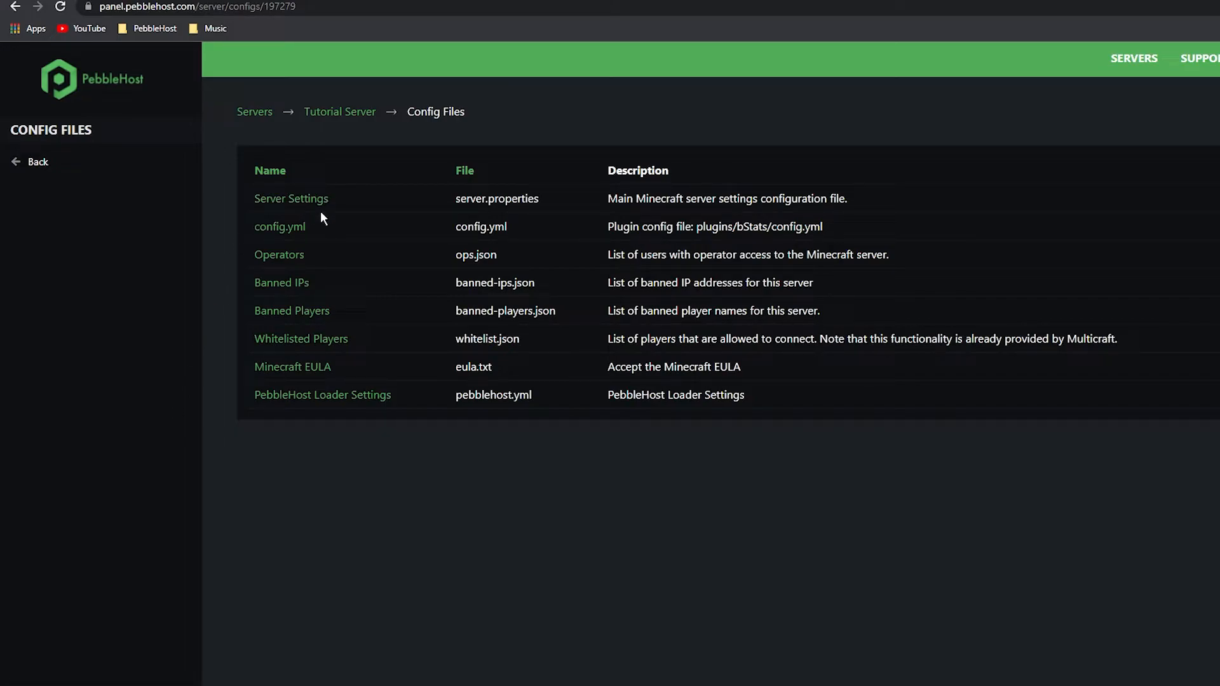
pyautogui.moveTo(363, 222)
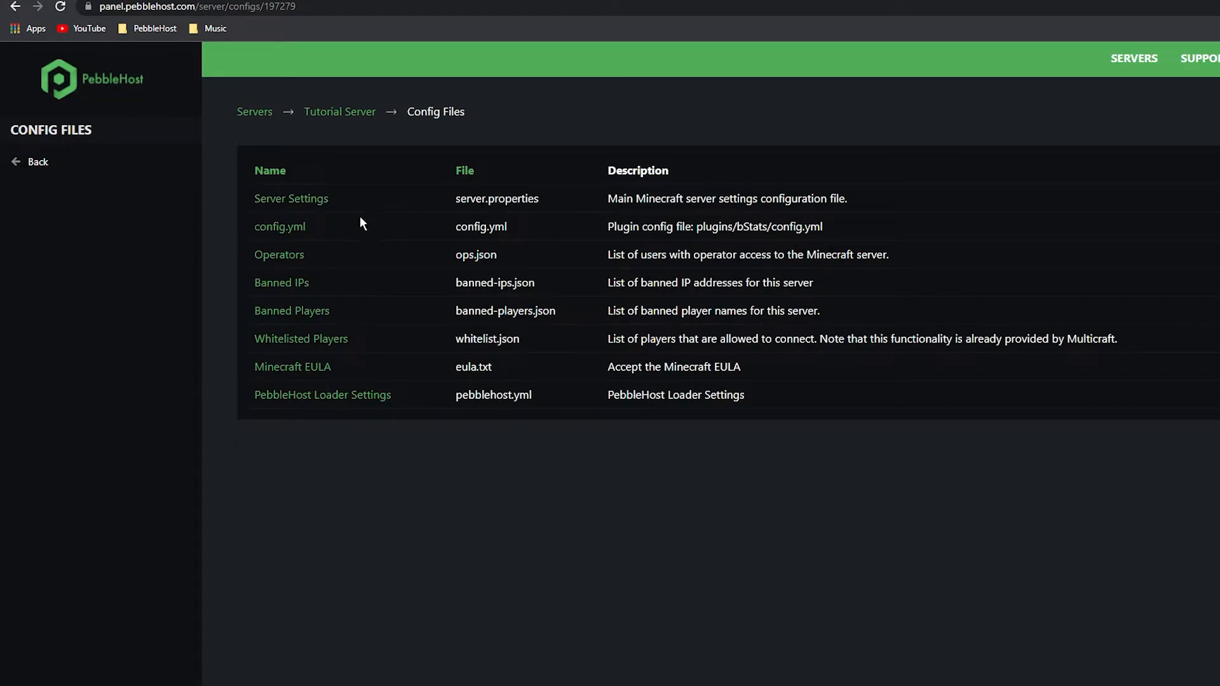
# - In server.properties Server Settings, set Allow Flying to Enabled
pyautogui.click(291, 198)
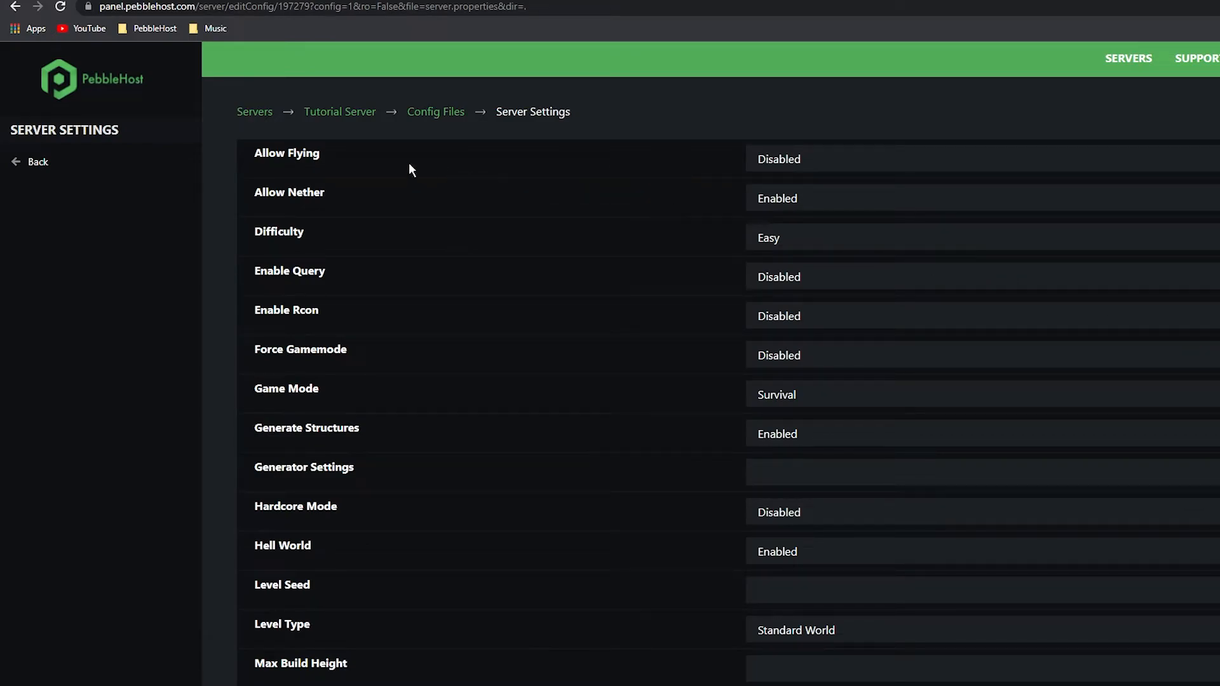
pyautogui.moveTo(310, 173)
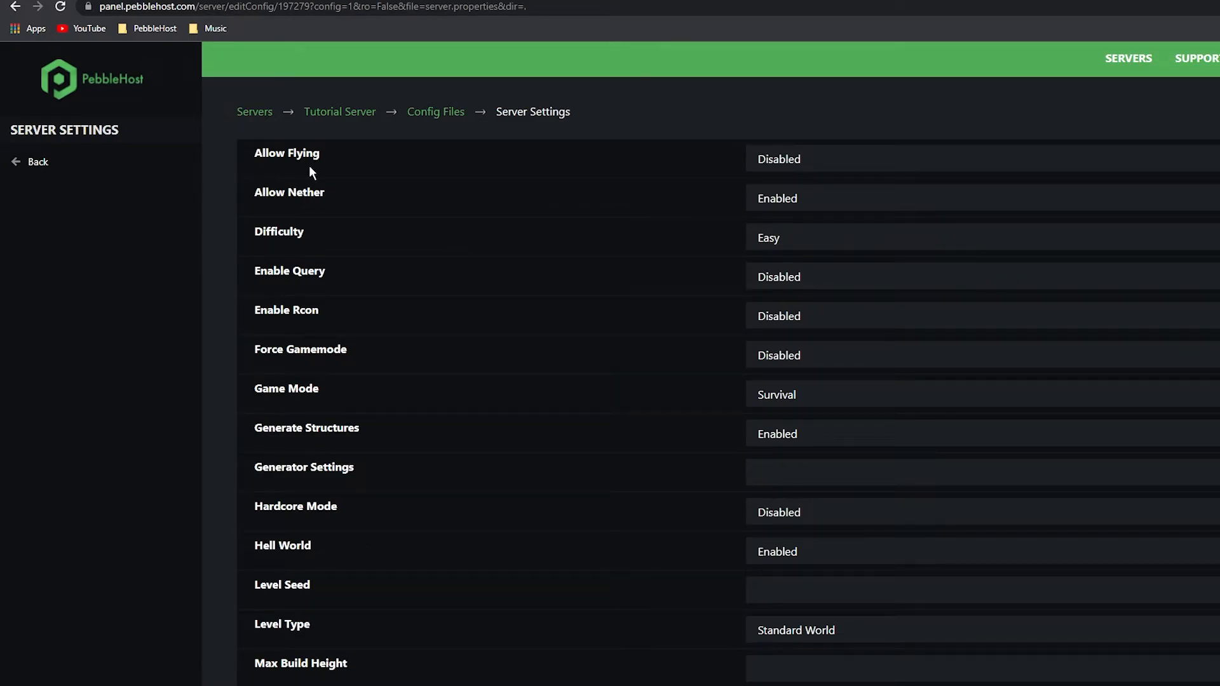
pyautogui.click(780, 159)
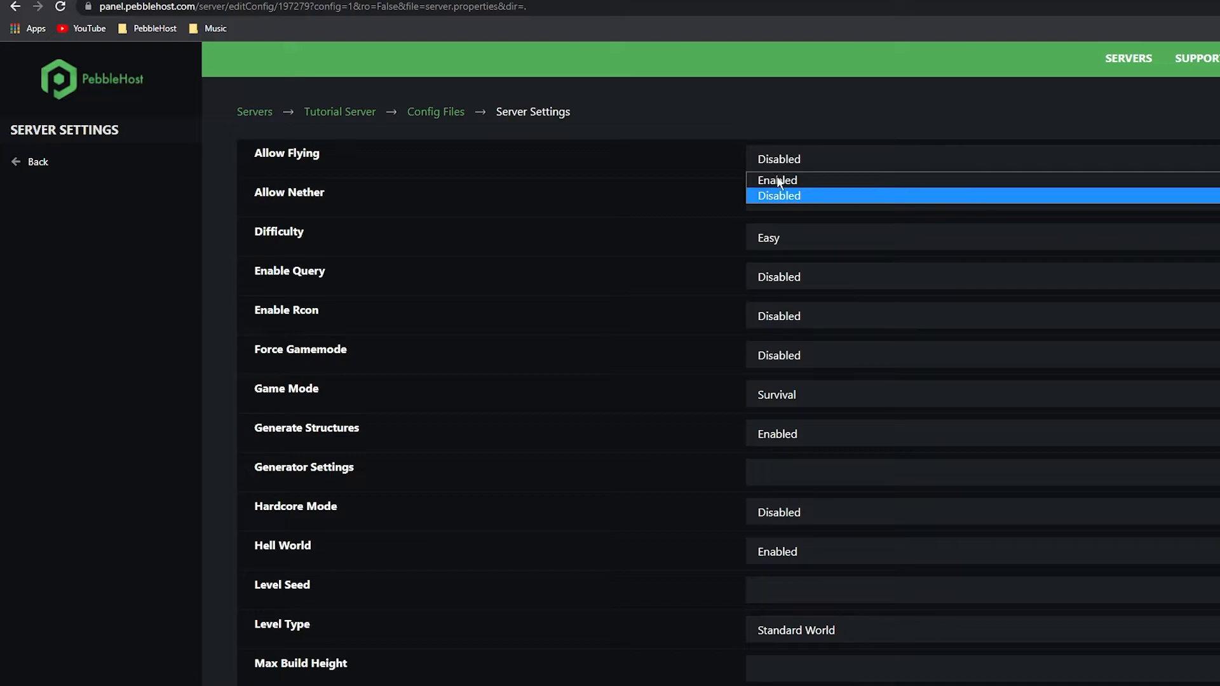
pyautogui.click(778, 181)
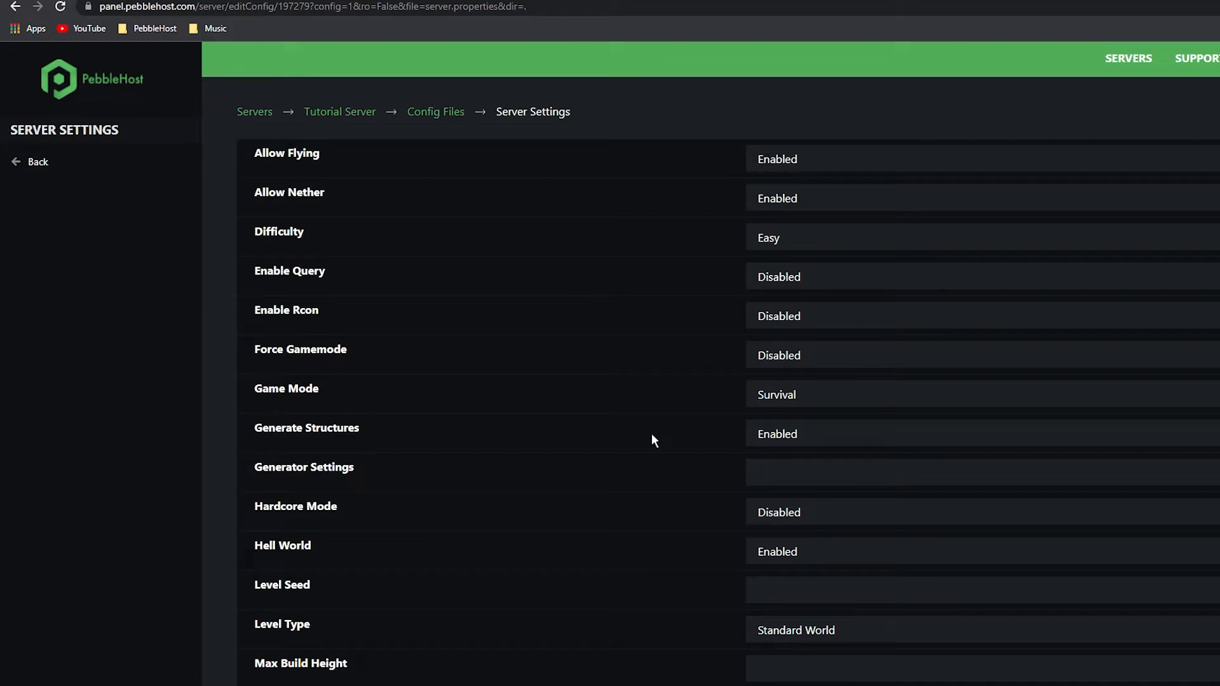
pyautogui.scroll(-3)
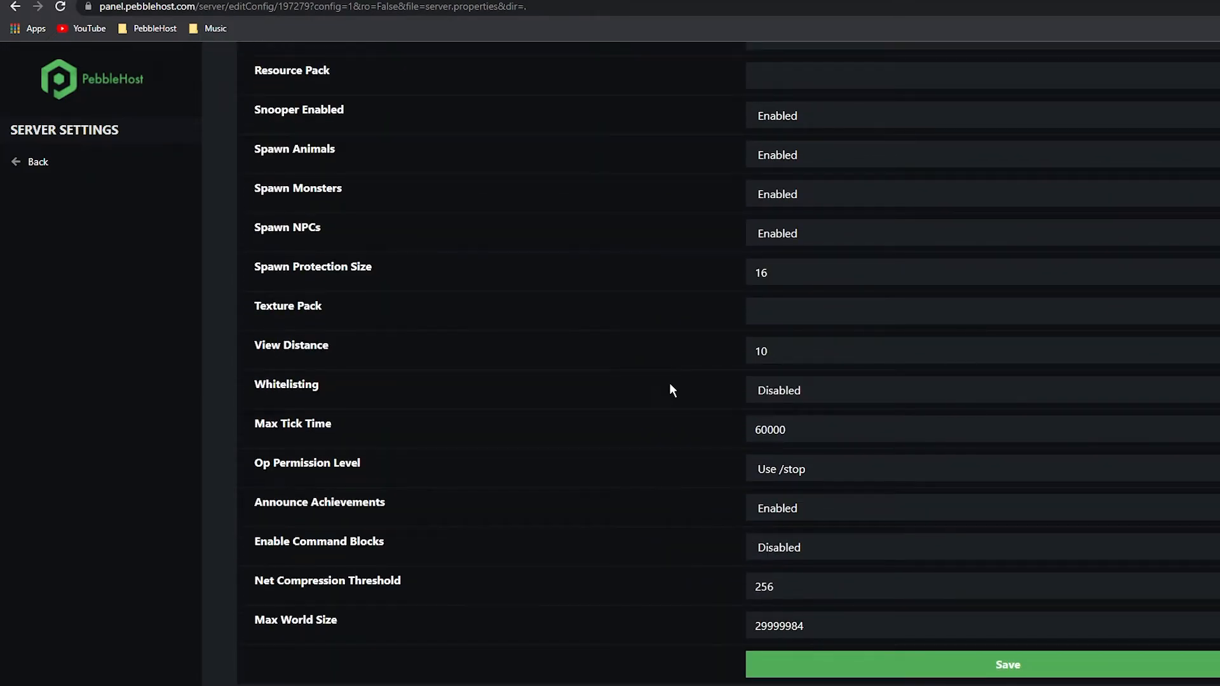
pyautogui.moveTo(778, 659)
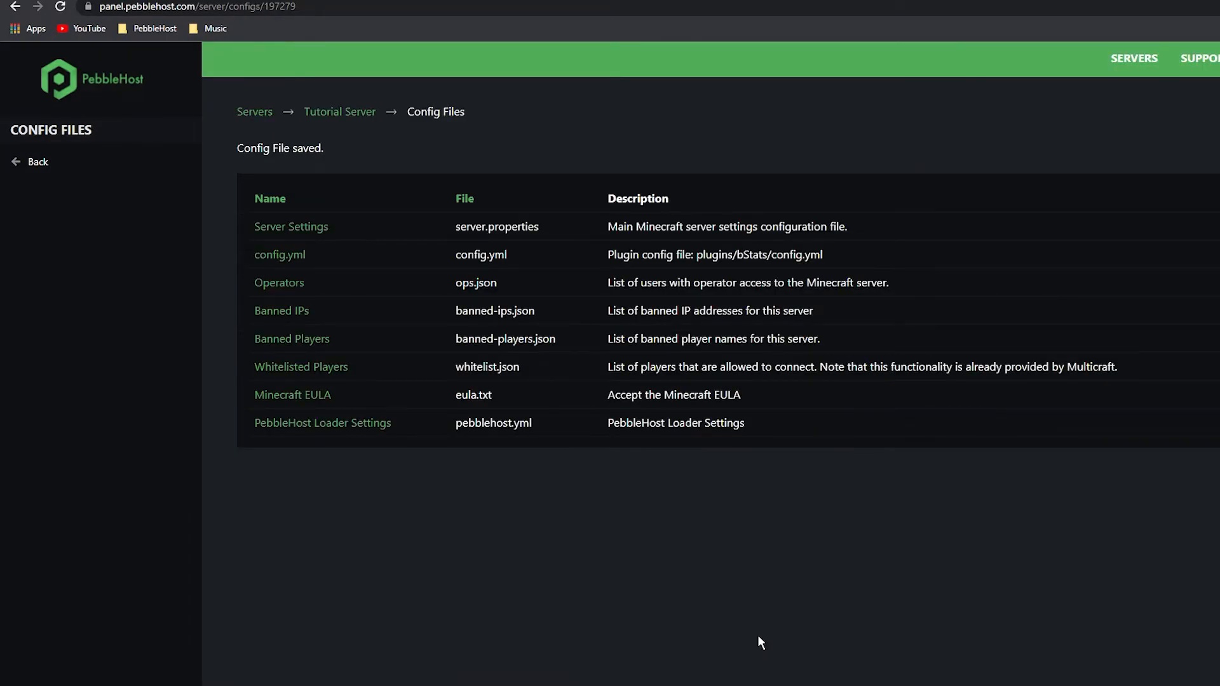
pyautogui.moveTo(246, 175)
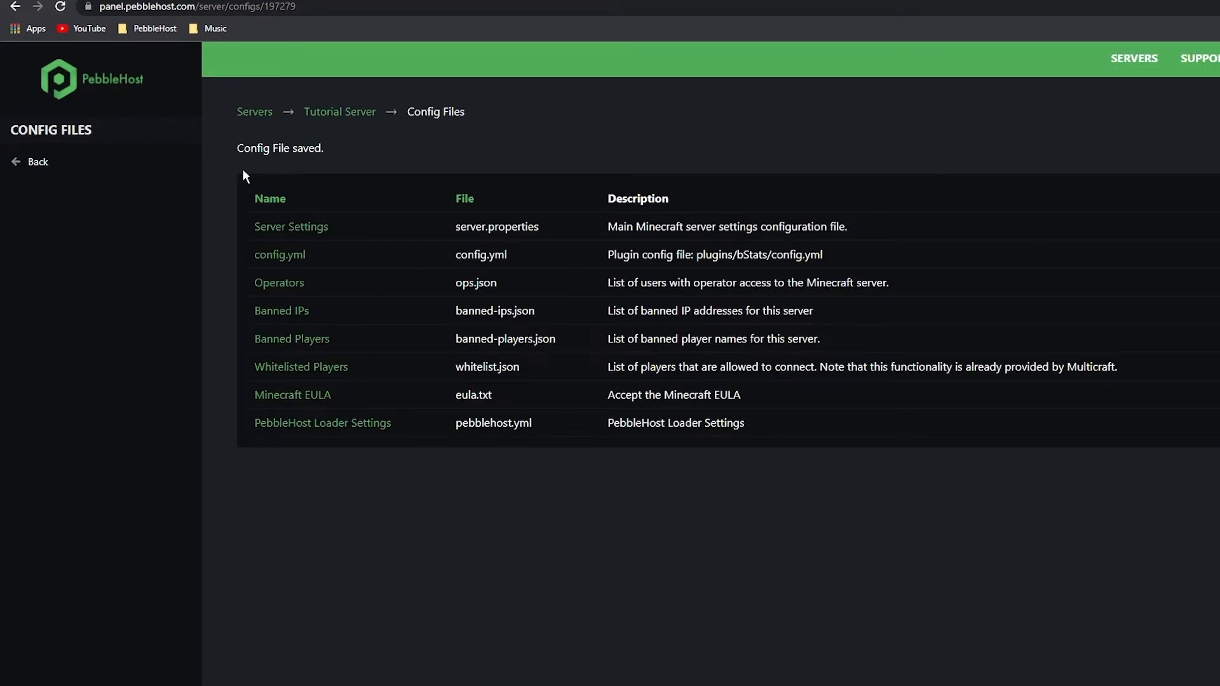
pyautogui.moveTo(325, 169)
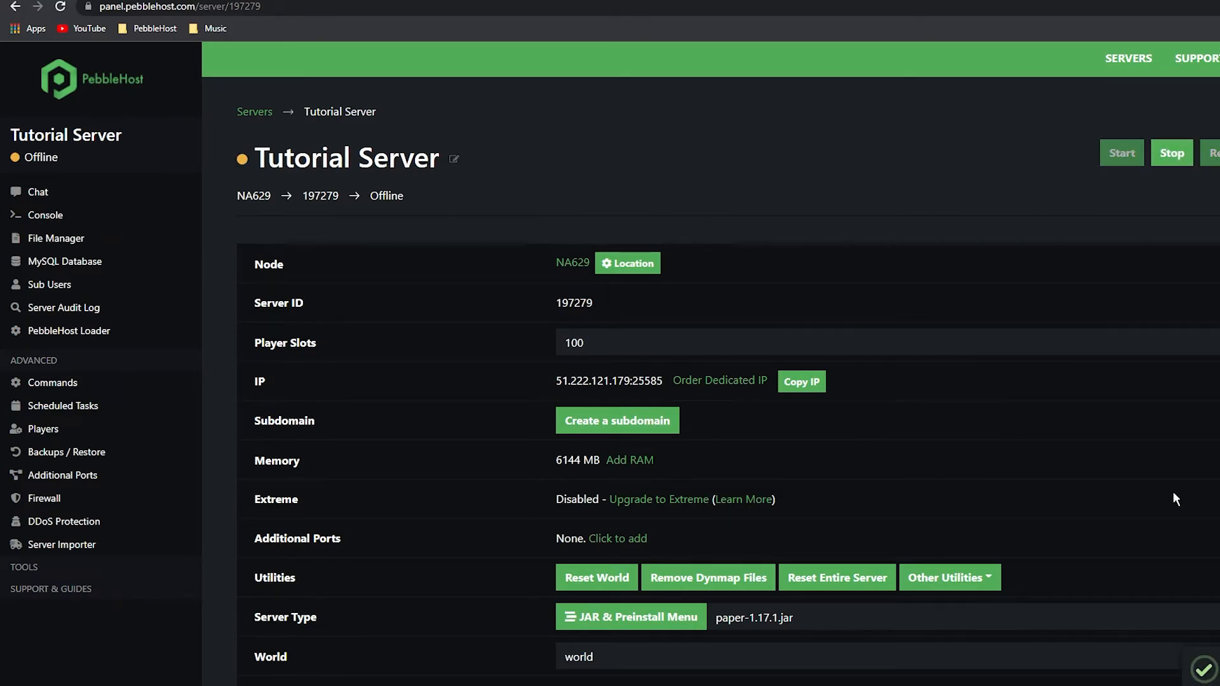
pyautogui.moveTo(1090, 501)
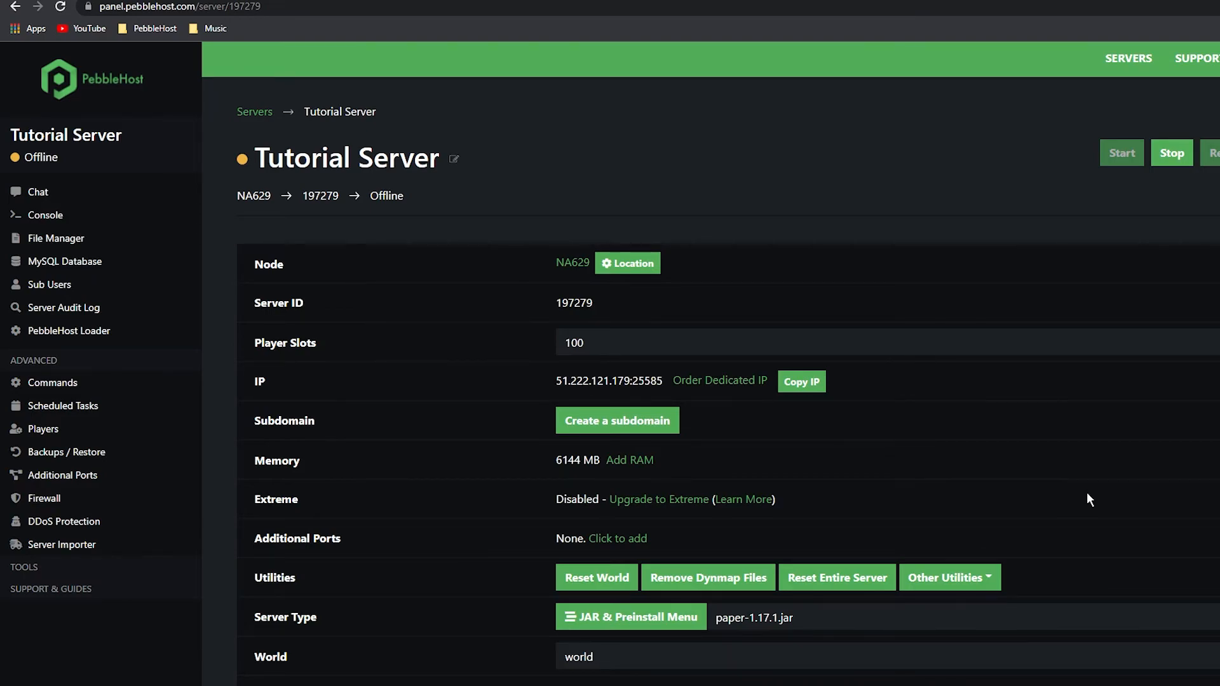
# - Start Tutorial Server so it comes back online
pyautogui.click(1120, 153)
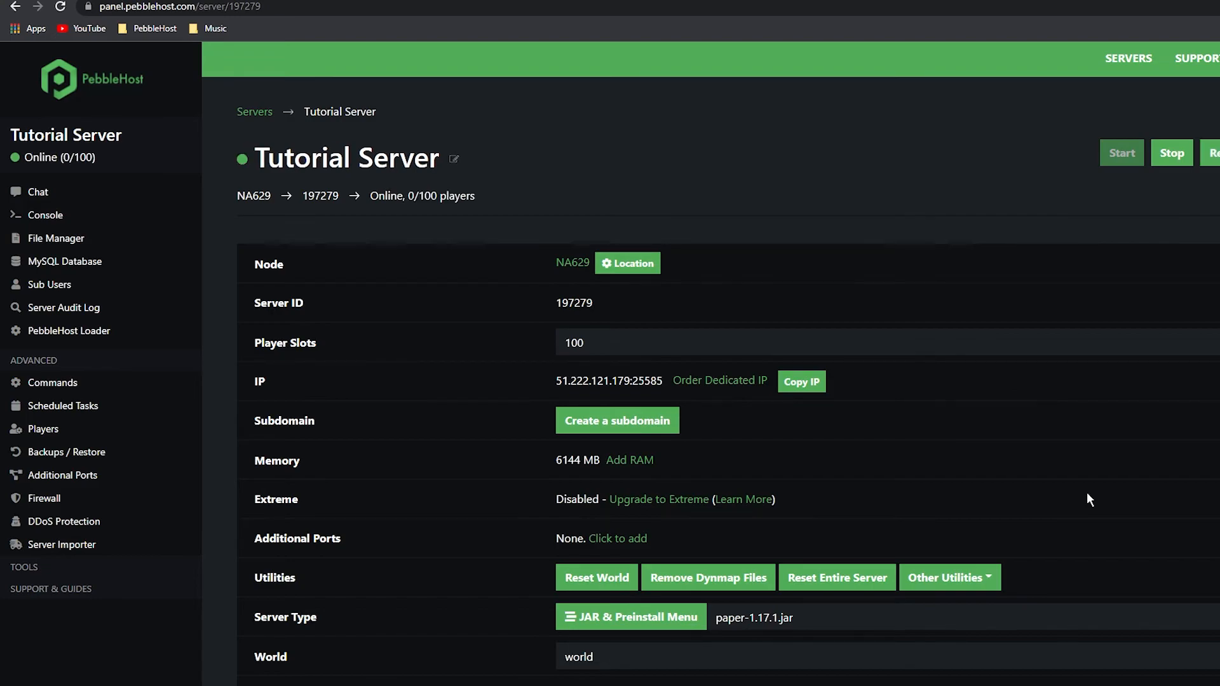